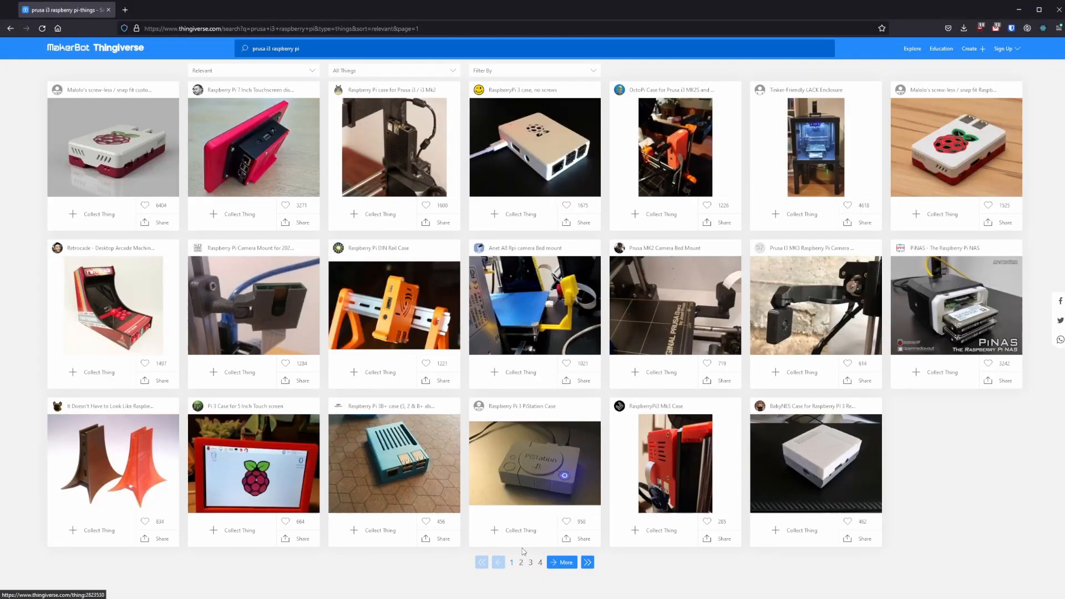
Page through the Prusa i3 Raspberry Pi results from page 2 to page 3
click(521, 562)
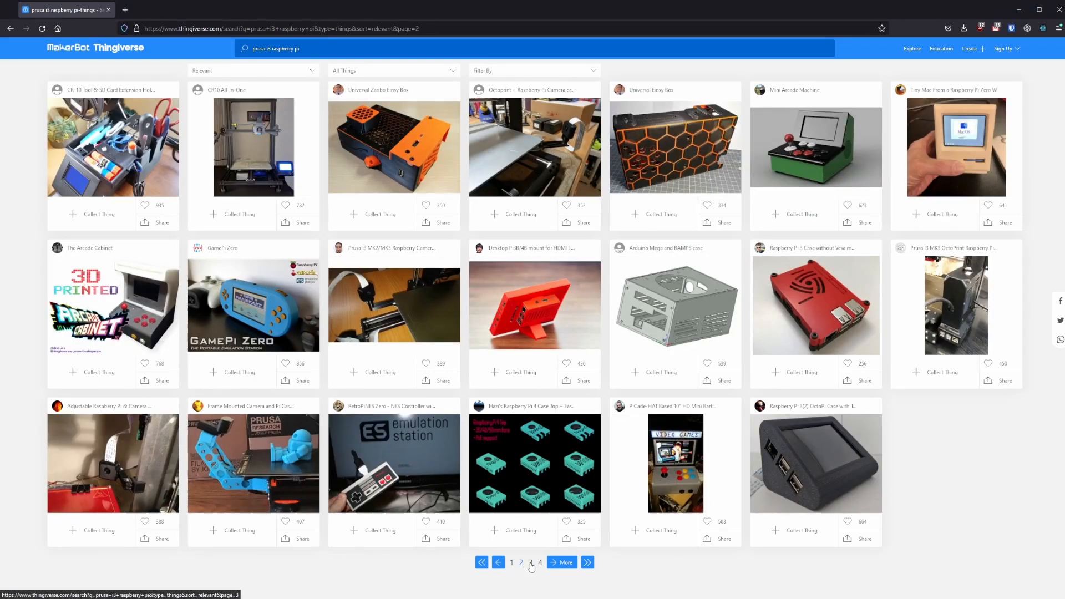
click(521, 562)
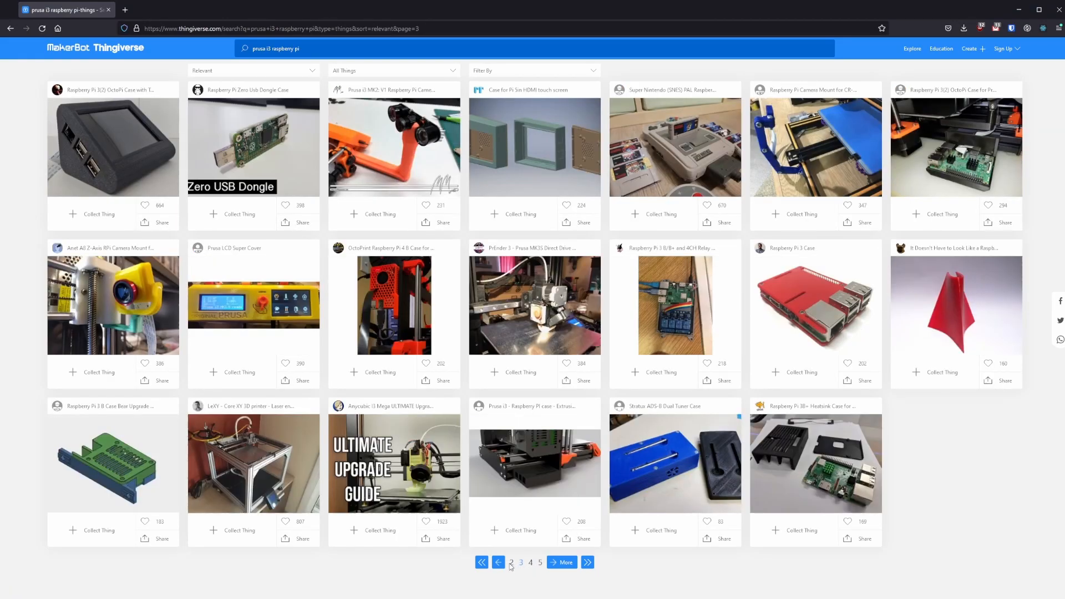